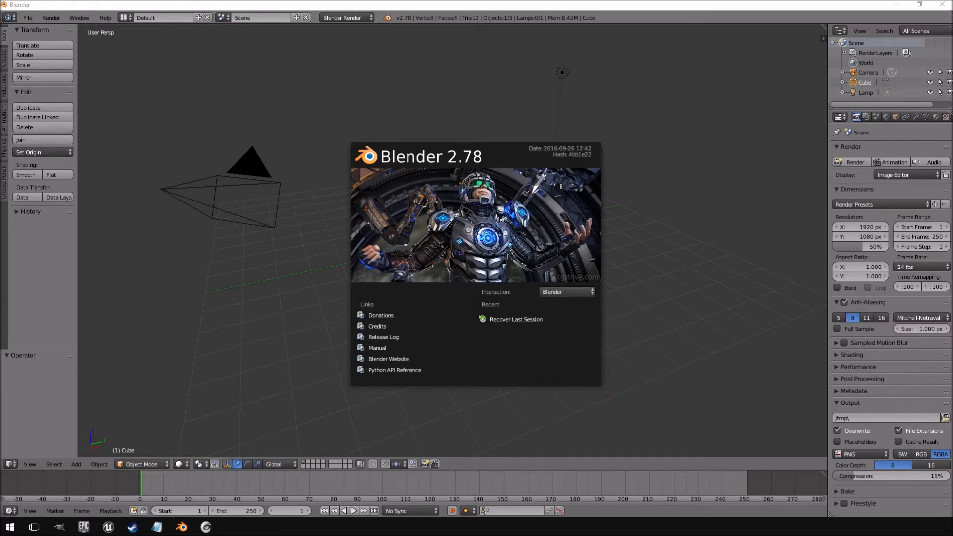
pyautogui.moveTo(376, 10)
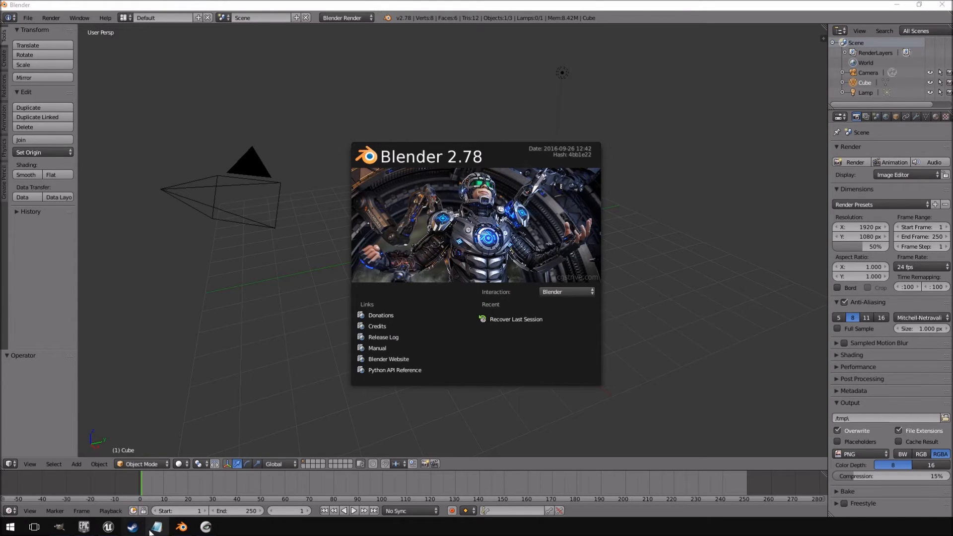
# Step: Show the Notepad list of large, medium and small assets to model
pyautogui.click(157, 526)
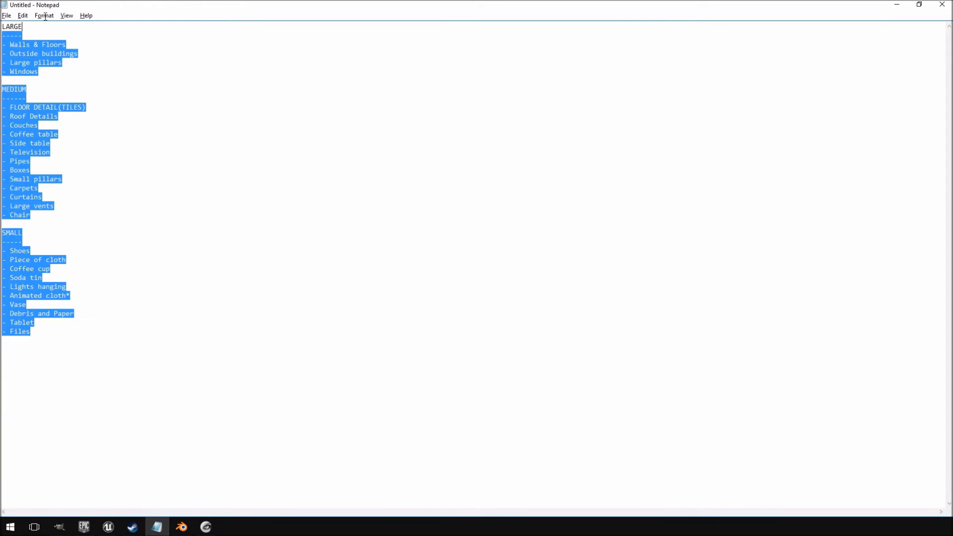
pyautogui.moveTo(896, 5)
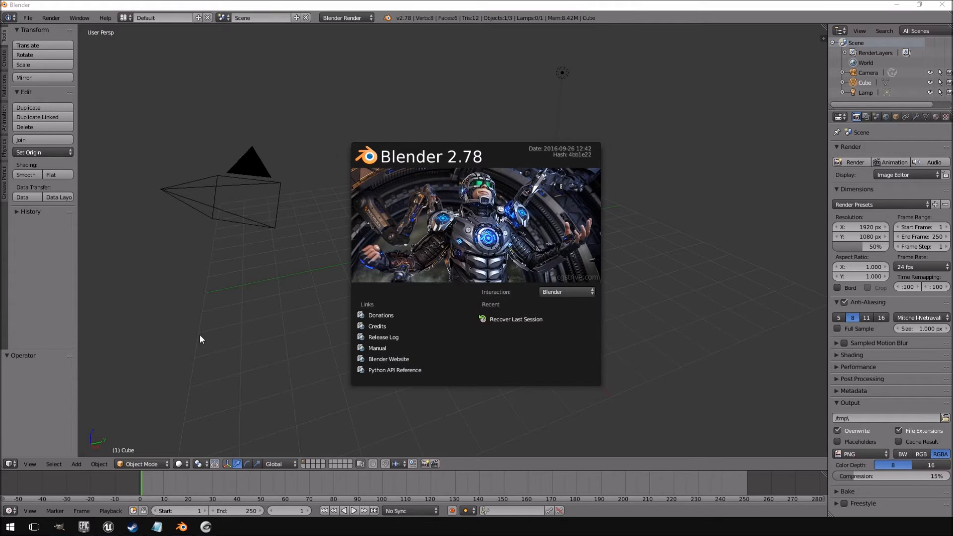
pyautogui.moveTo(59, 527)
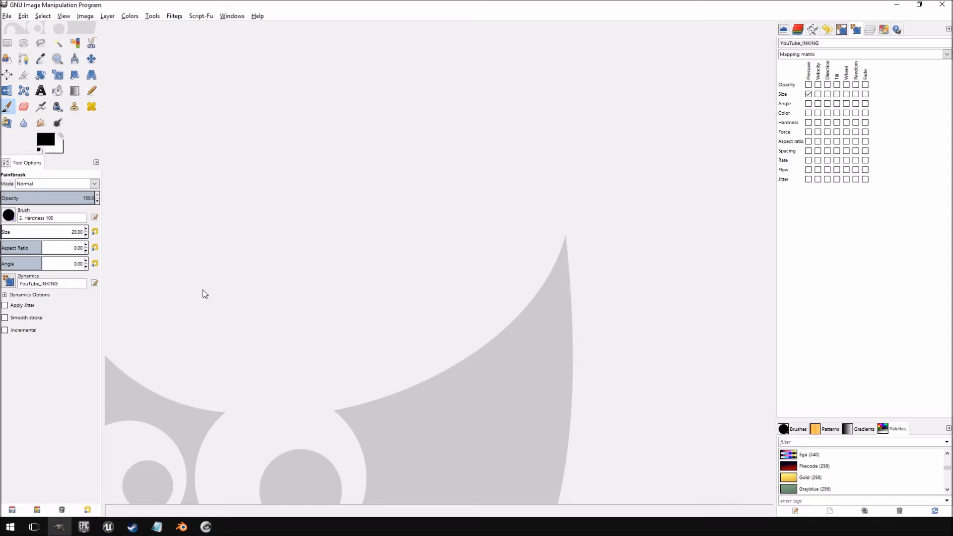
pyautogui.moveTo(322, 5)
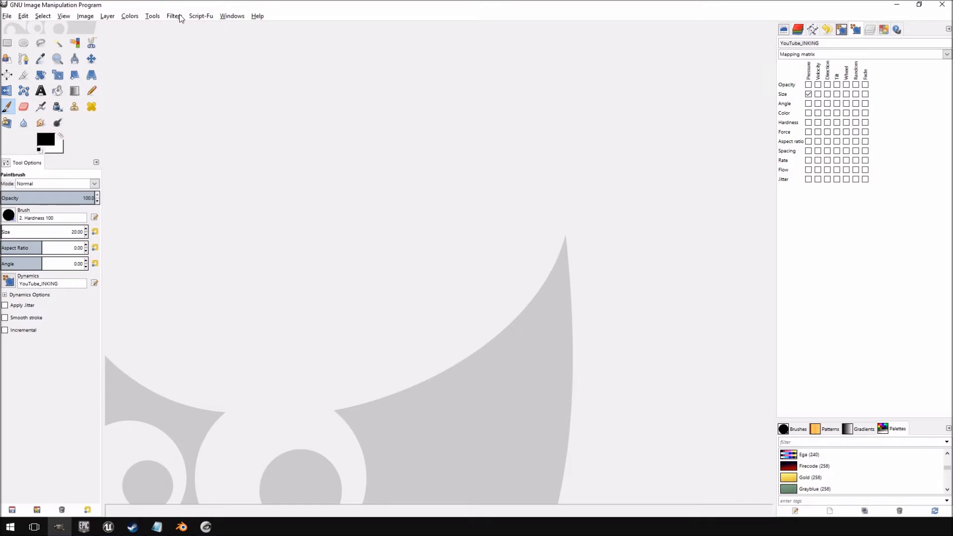
# Step: Browse GIMP's Filters > Map submenu showing Normalmap, then close the menu
pyautogui.click(174, 16)
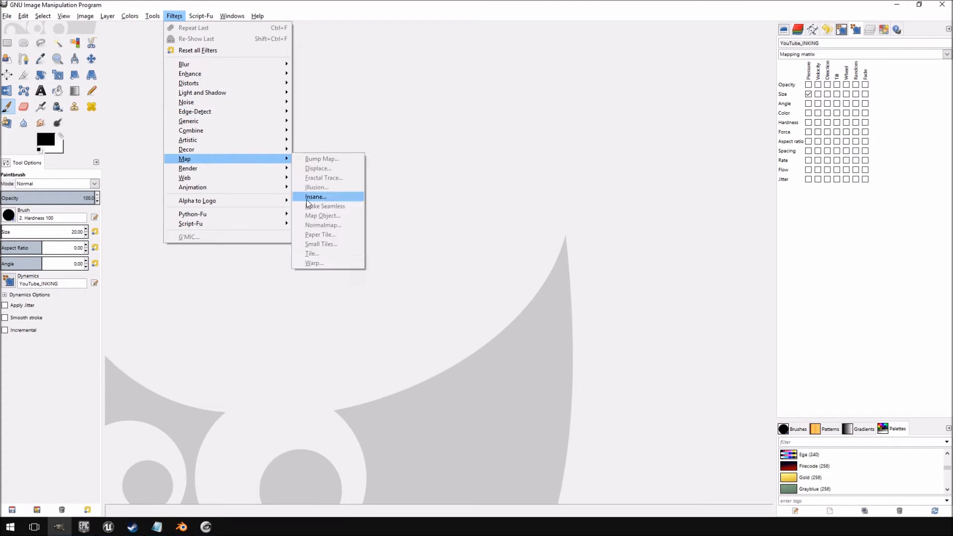
pyautogui.moveTo(335, 227)
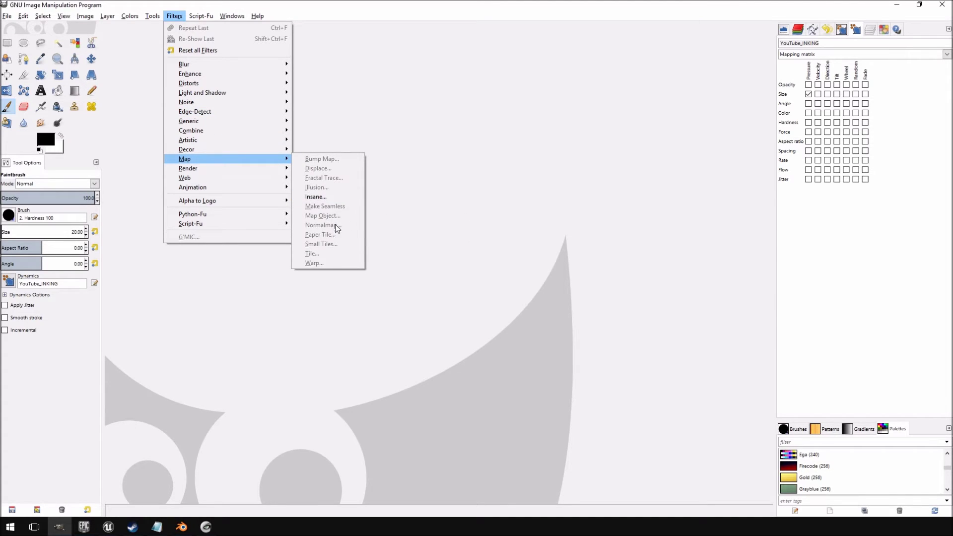
pyautogui.moveTo(341, 235)
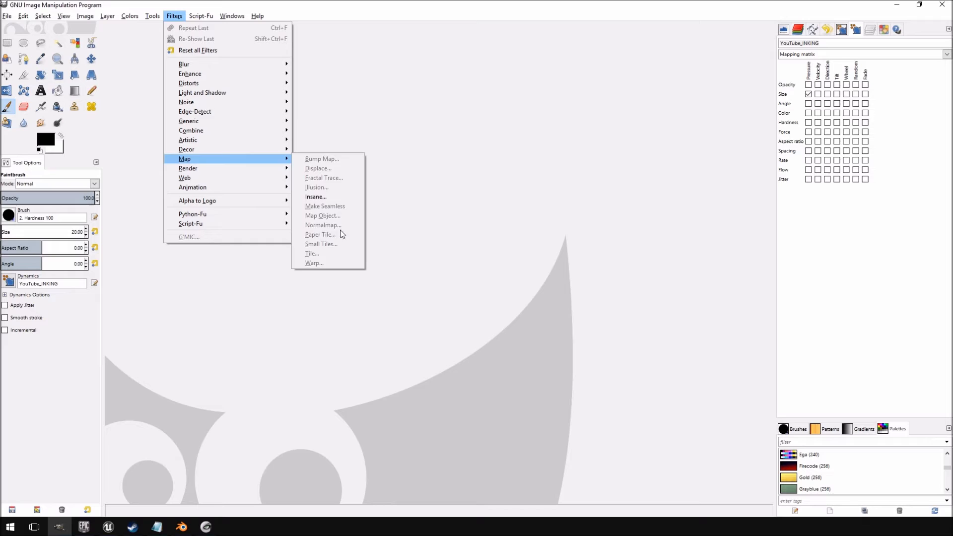
pyautogui.click(200, 16)
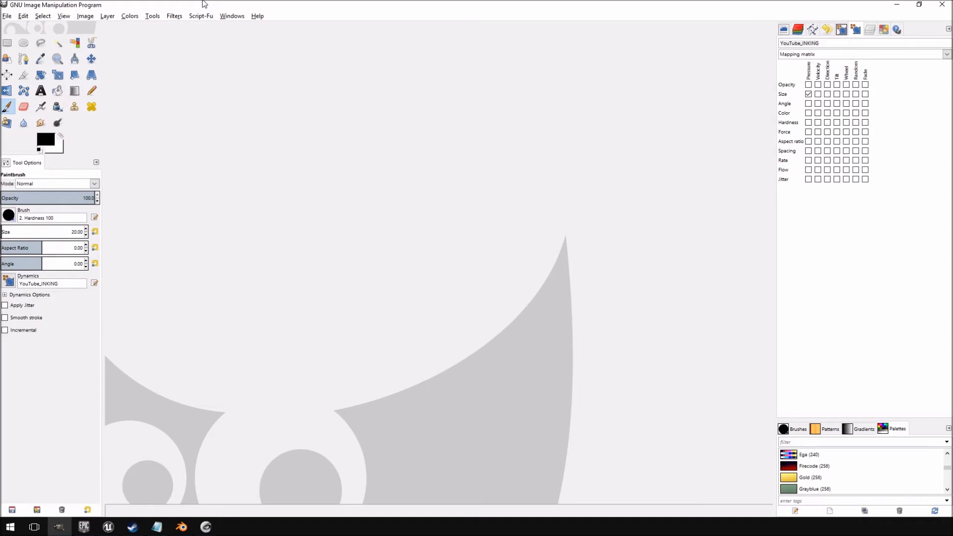
pyautogui.click(200, 16)
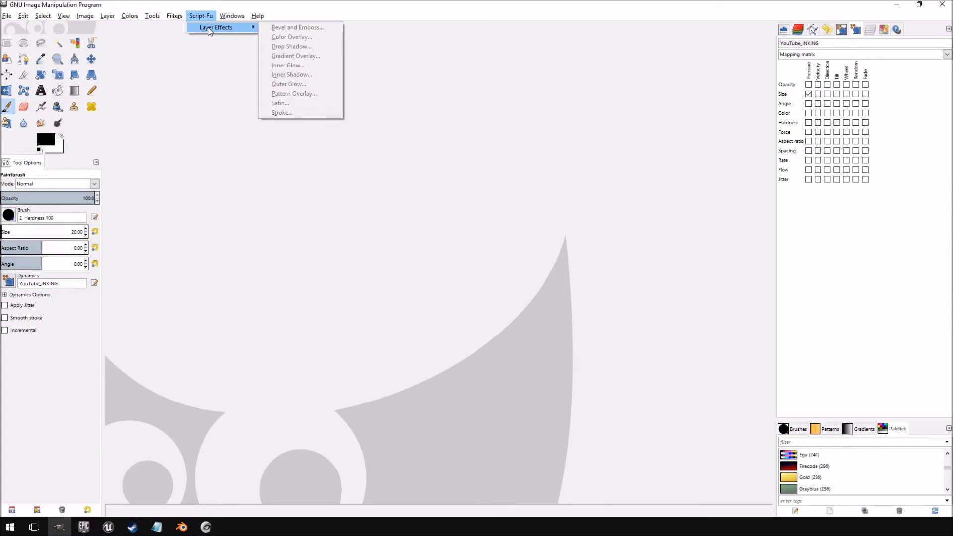
pyautogui.click(464, 143)
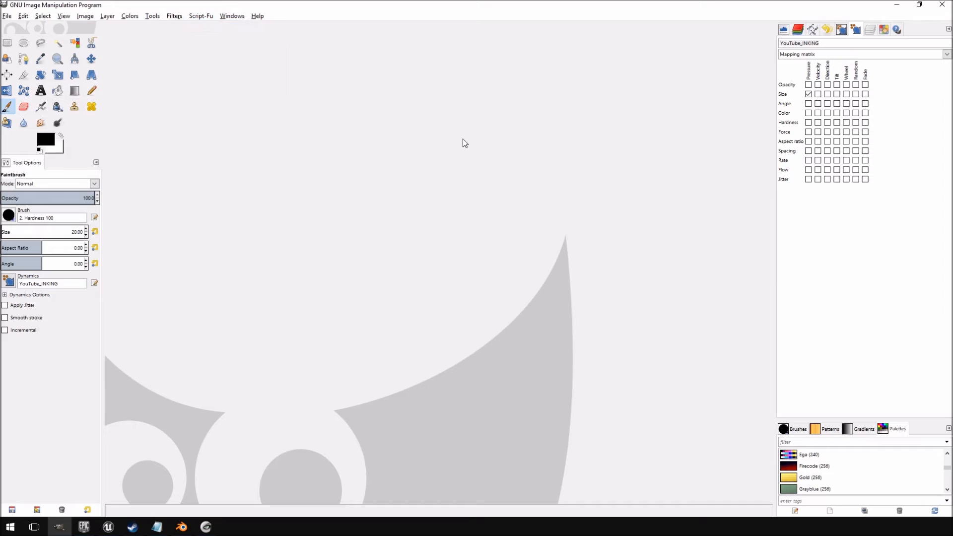
pyautogui.click(201, 15)
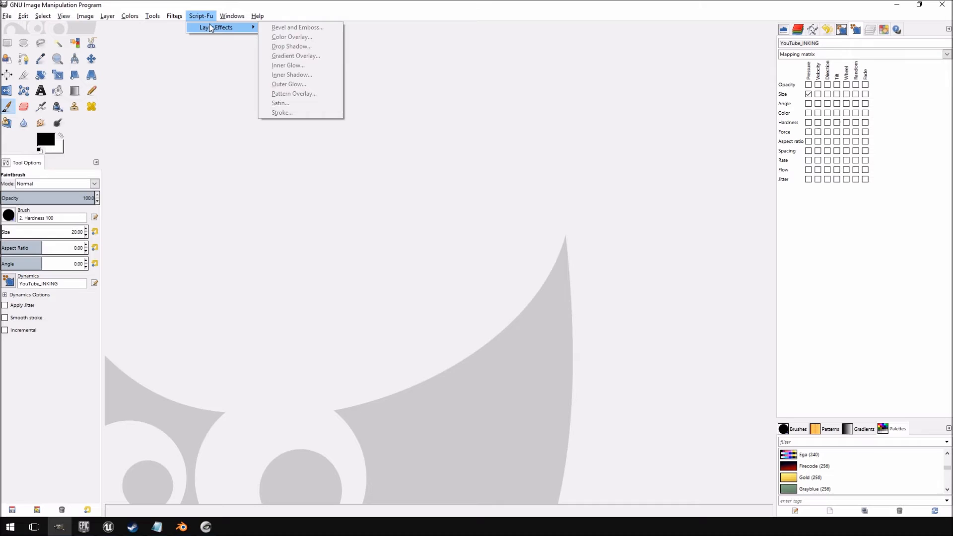
pyautogui.click(273, 236)
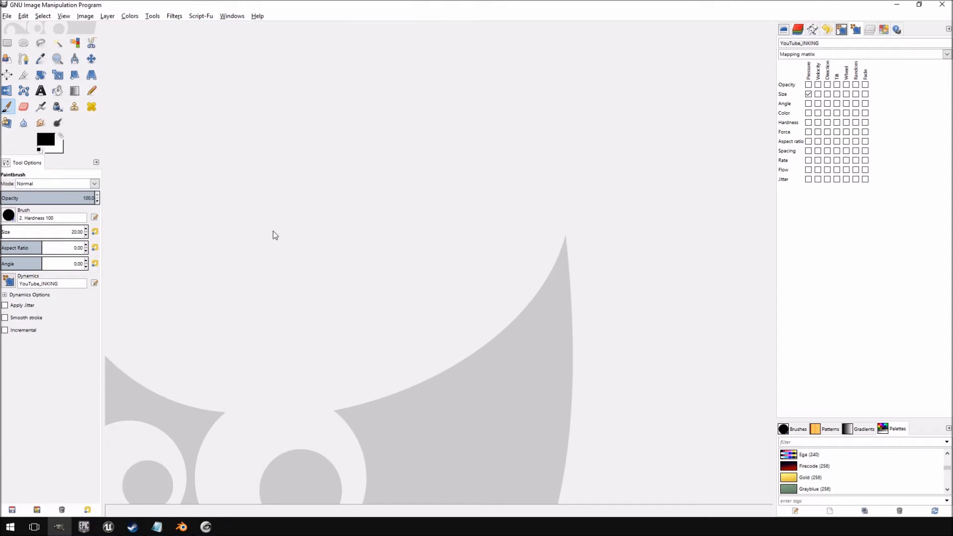
pyautogui.moveTo(131, 527)
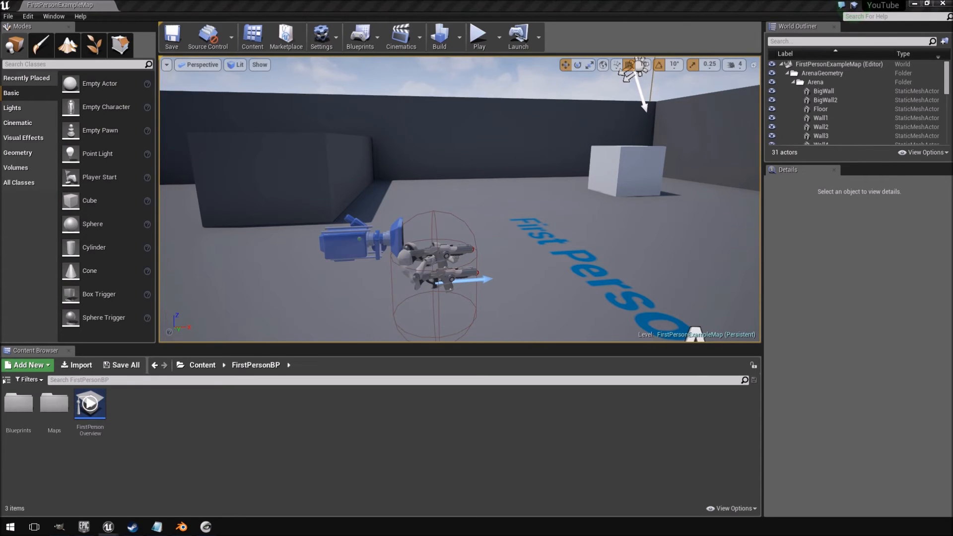
# Step: Bring up xNormal and browse its Tools, Settings and examples, and Baking options pages
pyautogui.click(230, 526)
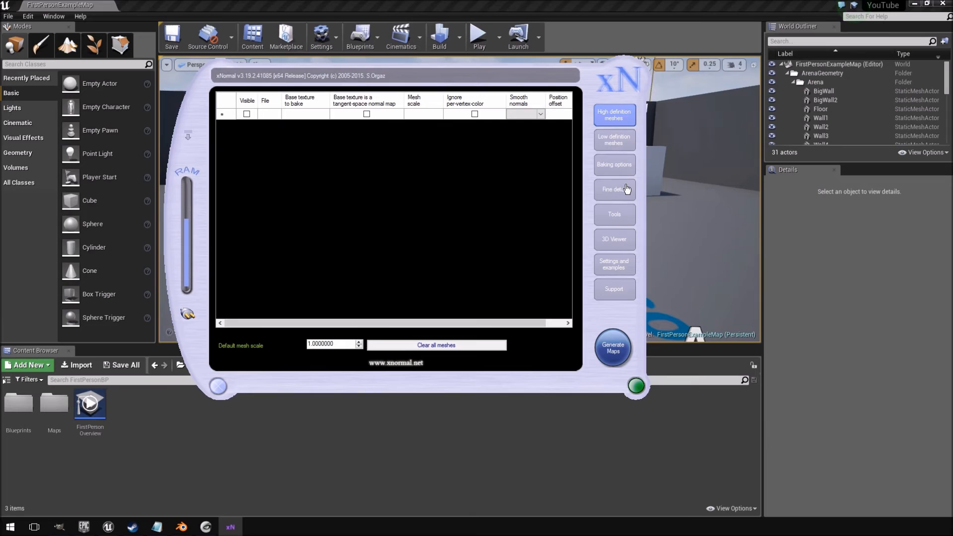
pyautogui.moveTo(624, 138)
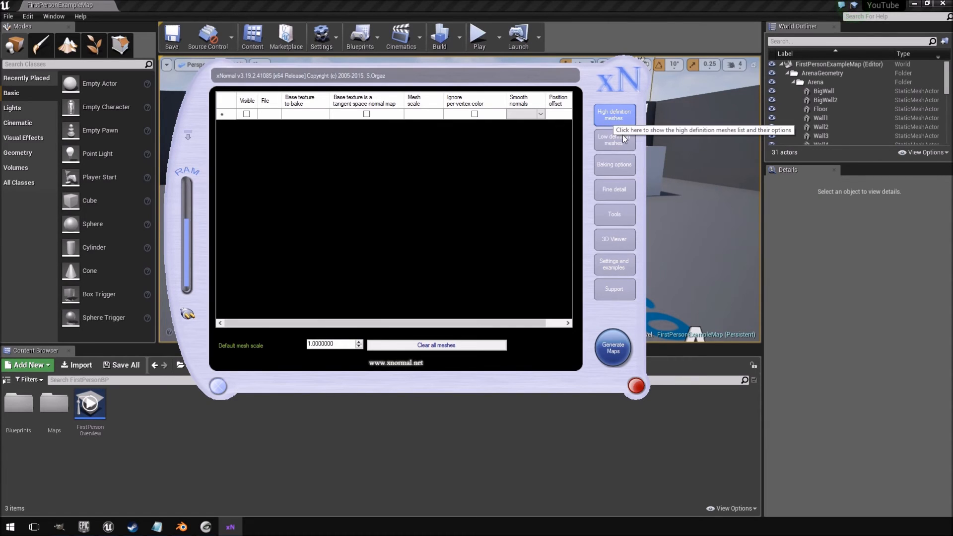
pyautogui.click(614, 139)
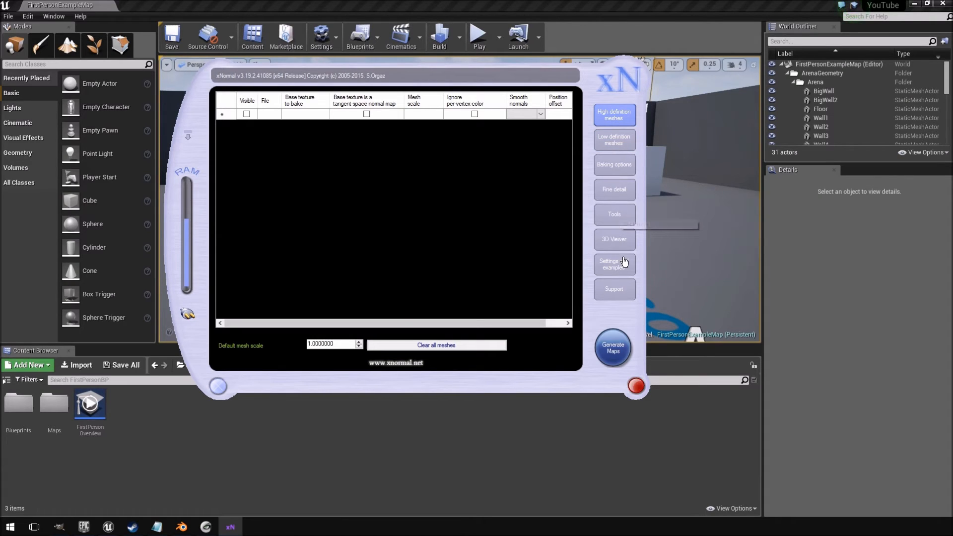
pyautogui.moveTo(621, 269)
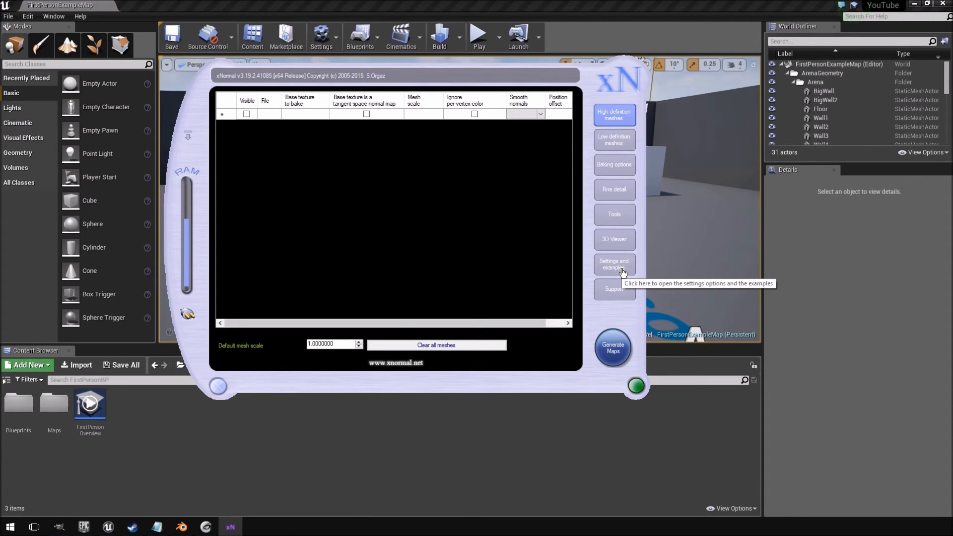
pyautogui.moveTo(477, 85)
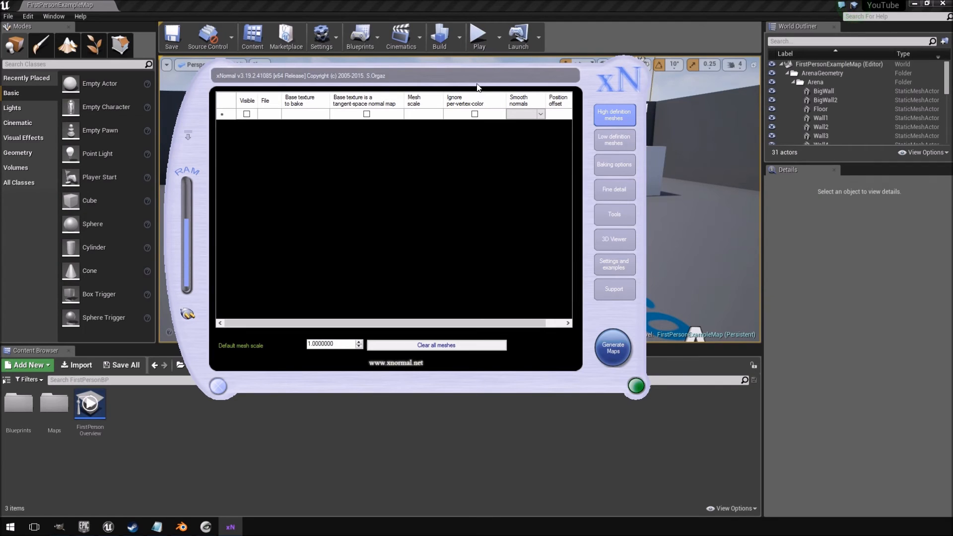
pyautogui.click(614, 214)
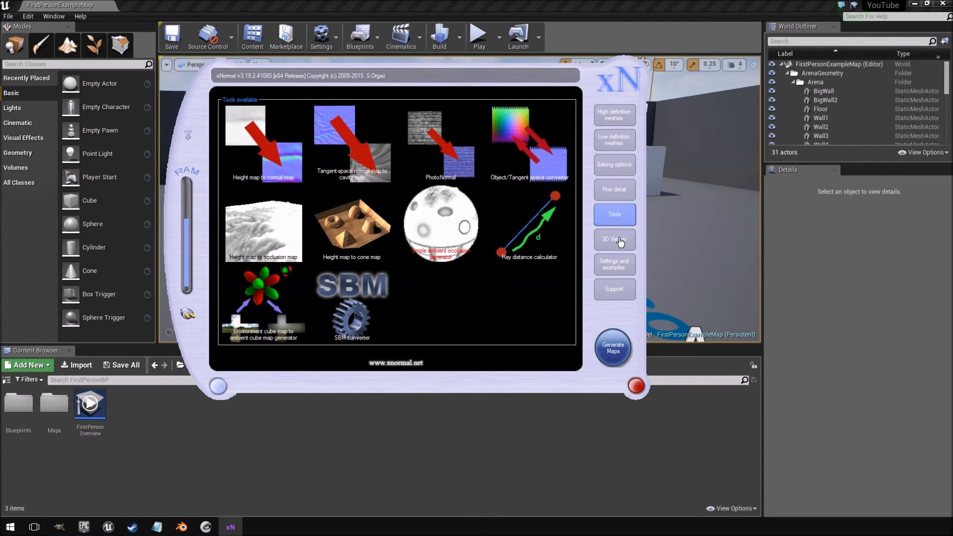
pyautogui.click(614, 265)
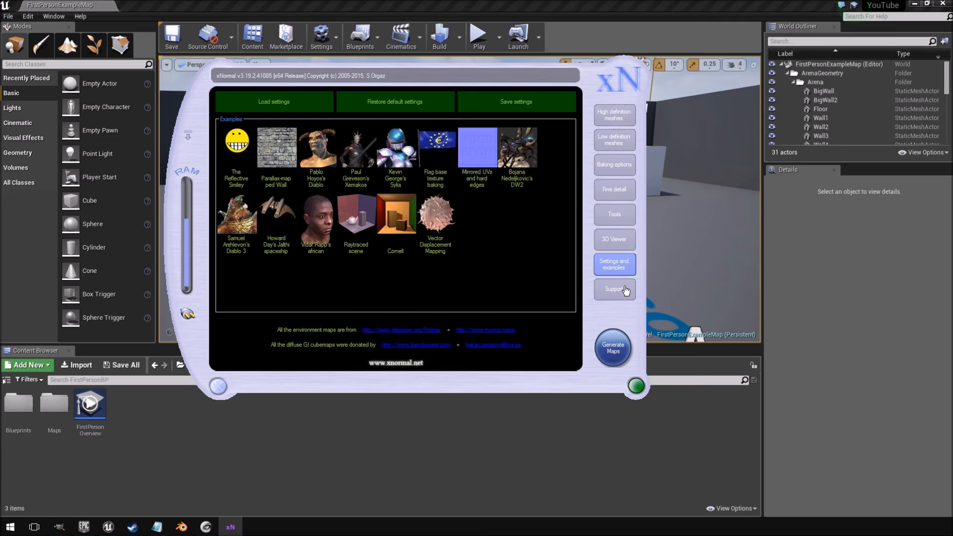
pyautogui.click(614, 164)
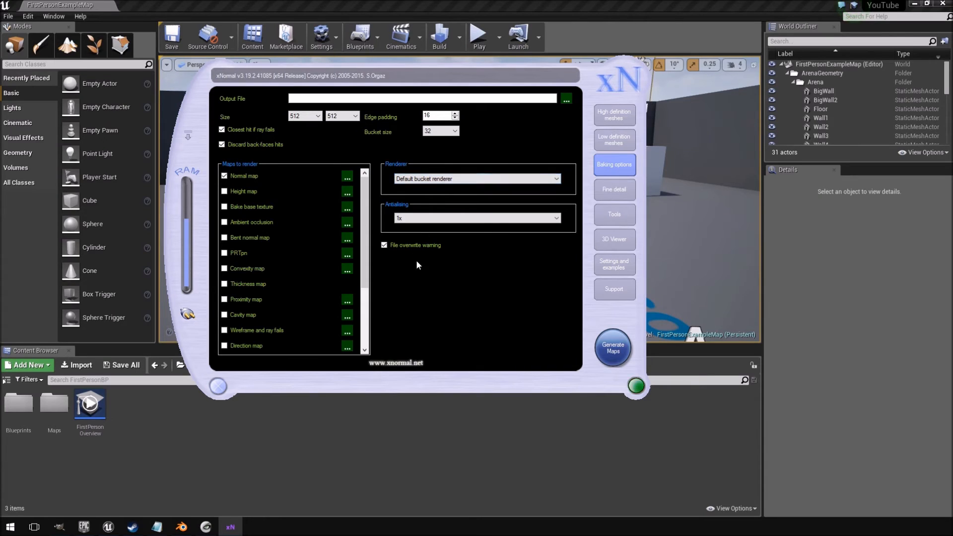
# Step: Scroll down and back up through xNormal's Maps to render list
pyautogui.scroll(-3)
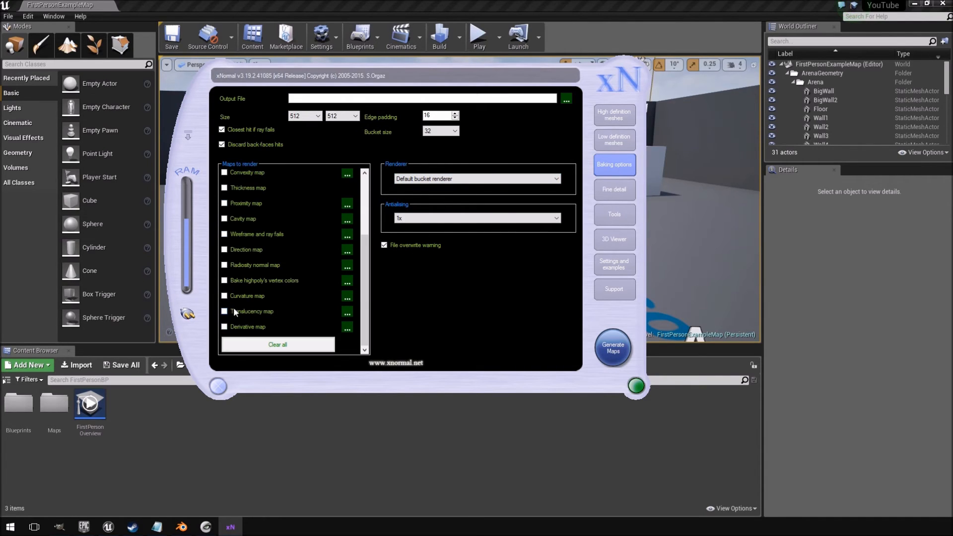
pyautogui.scroll(3)
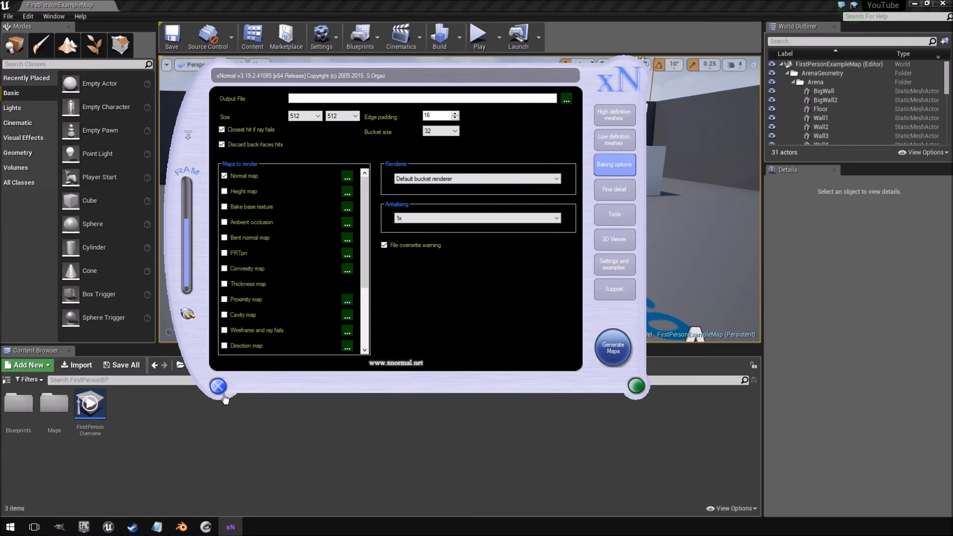
pyautogui.moveTo(218, 387)
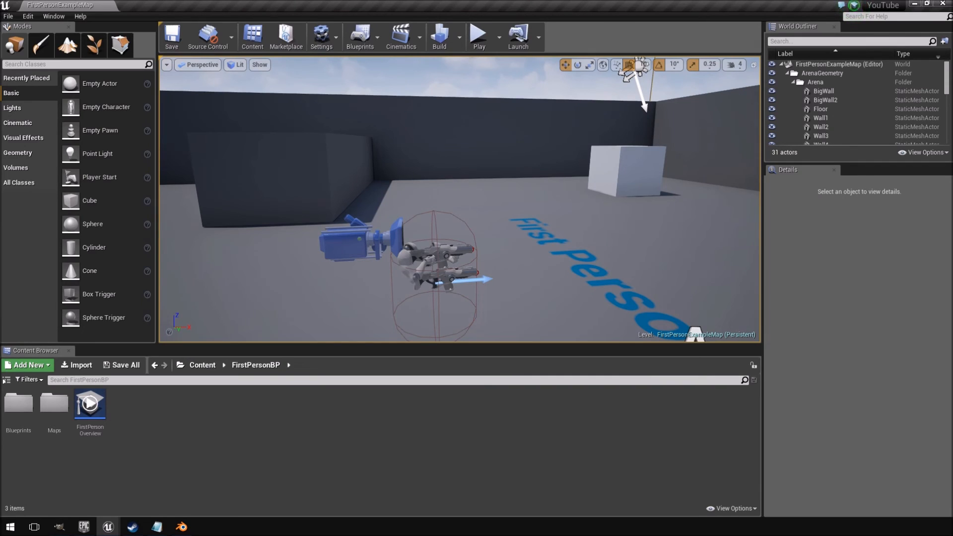
# Step: Bring Sculptris to the front with its default sphere ready for sculpting
pyautogui.click(181, 526)
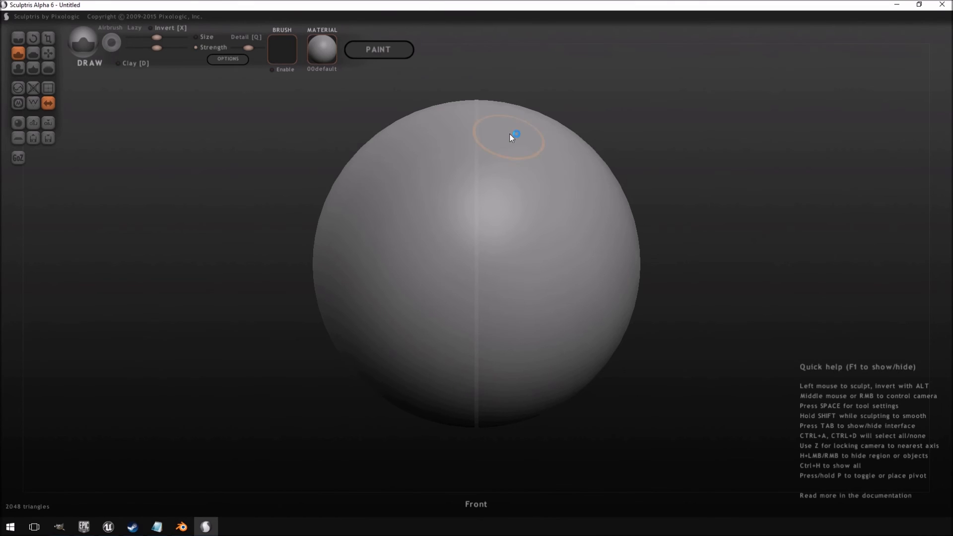
pyautogui.moveTo(104, 104)
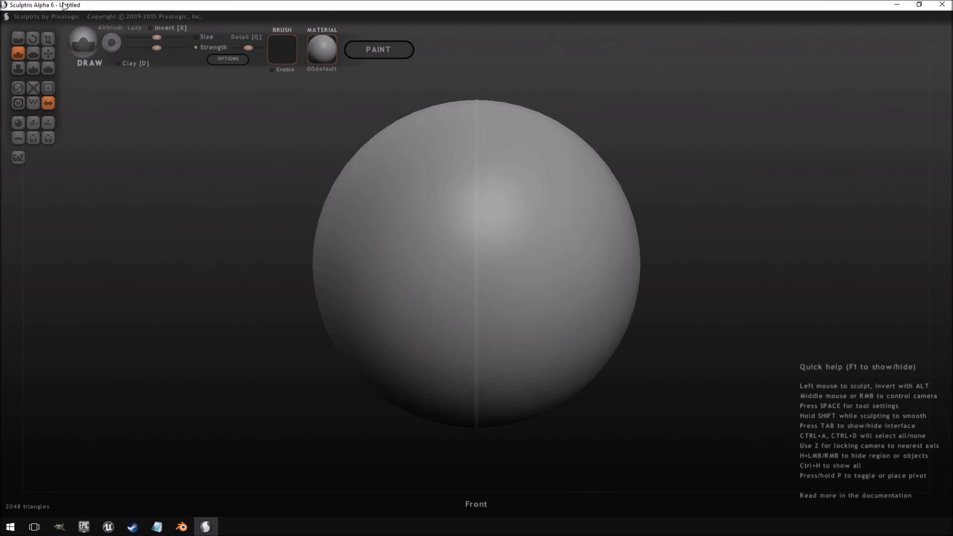
pyautogui.moveTo(264, 195)
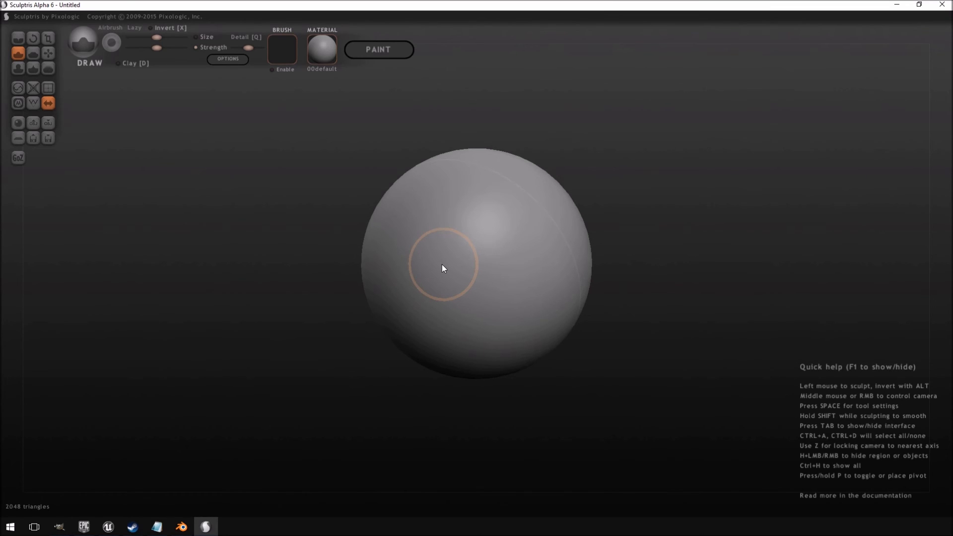
pyautogui.moveTo(516, 220)
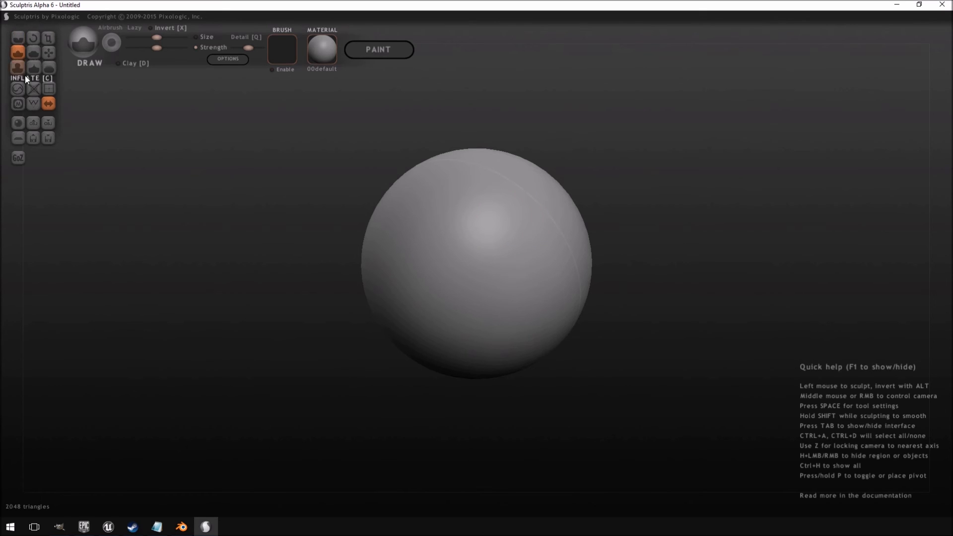
pyautogui.moveTo(469, 214)
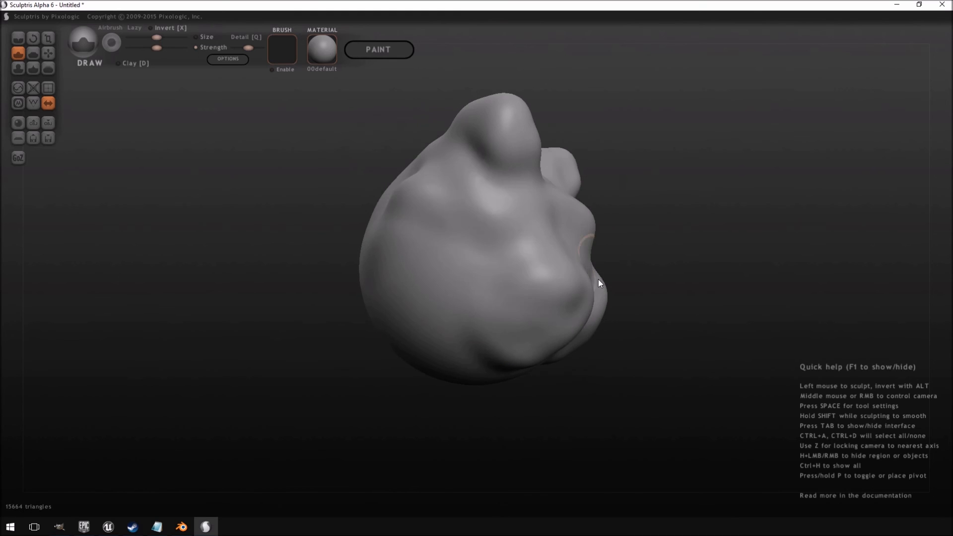
# Step: Sculpt more onto the sphere, building toward ear-like bumps and lower lumps
pyautogui.click(435, 289)
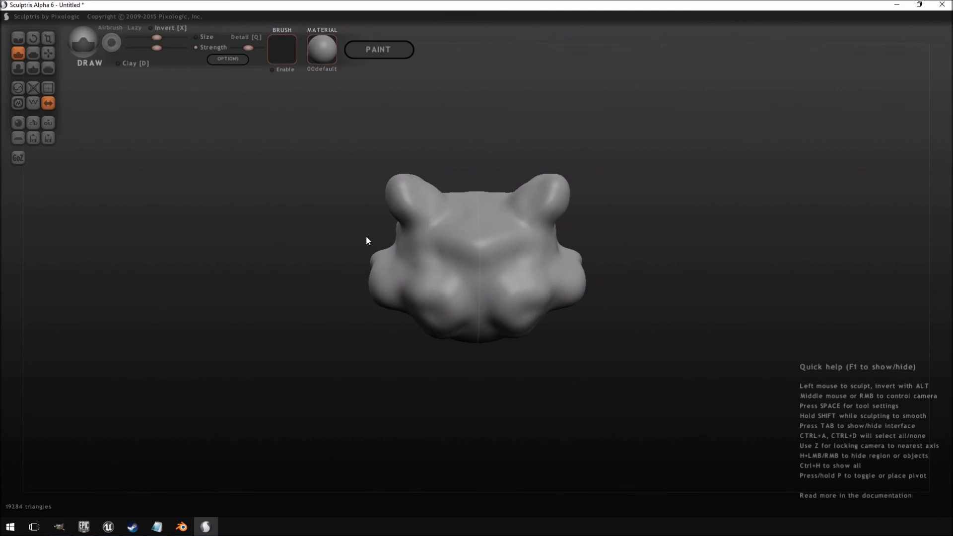
pyautogui.moveTo(543, 237)
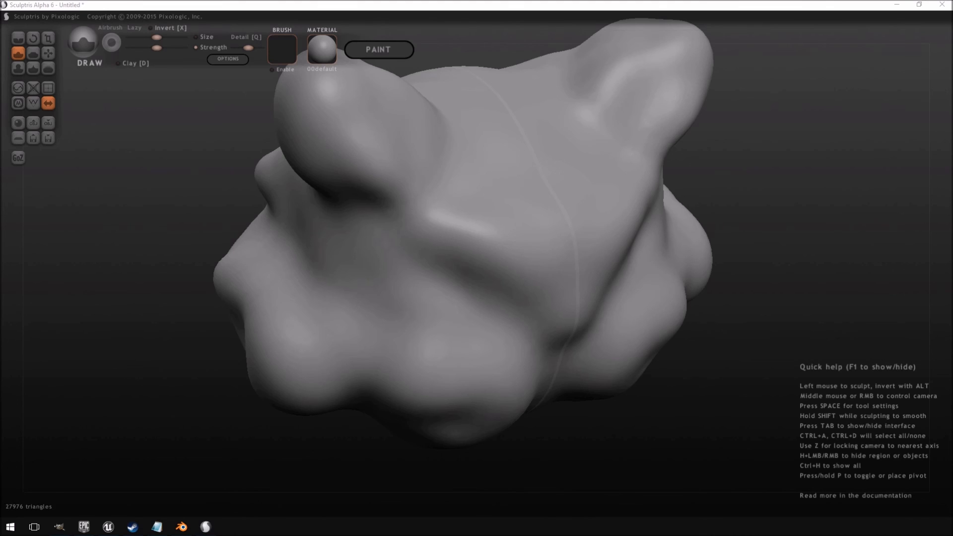
pyautogui.click(230, 526)
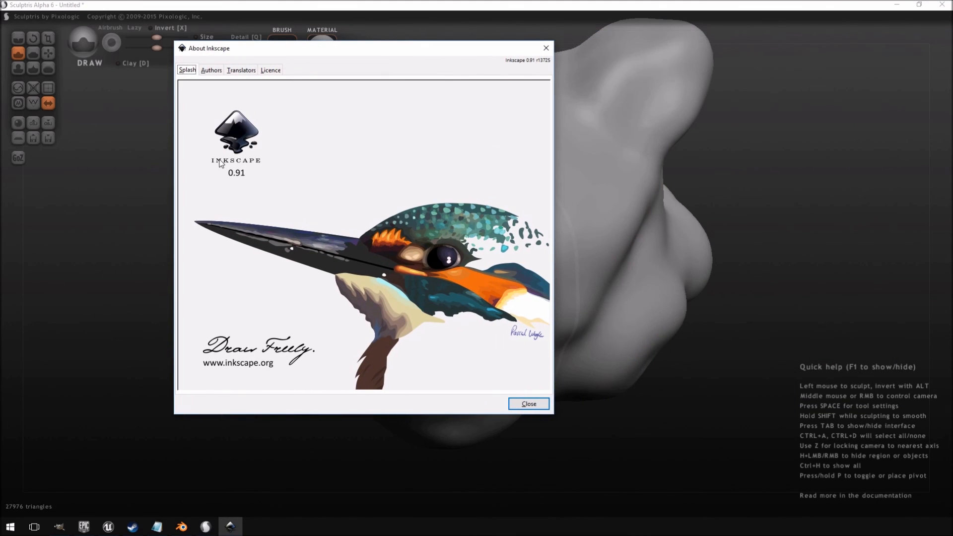
pyautogui.moveTo(322, 263)
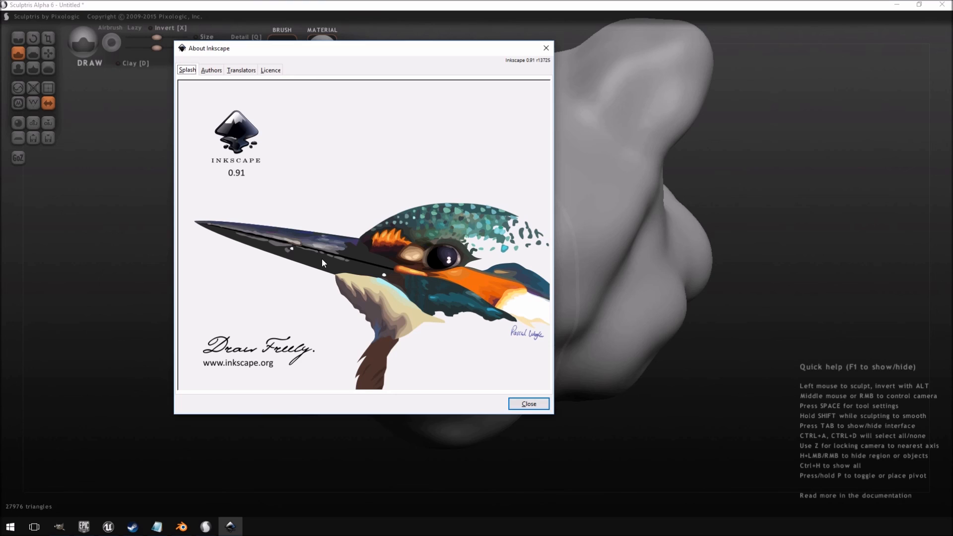
pyautogui.moveTo(383, 139)
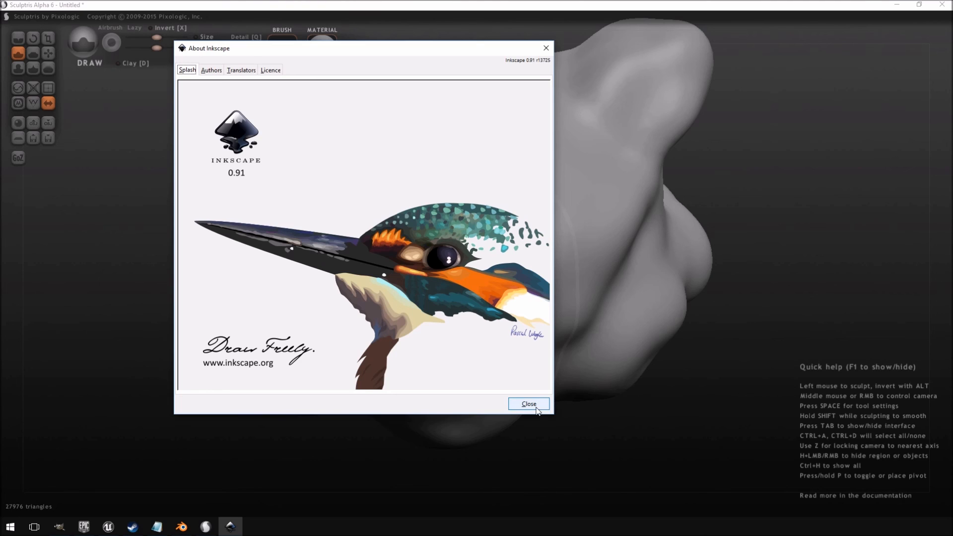
pyautogui.click(528, 404)
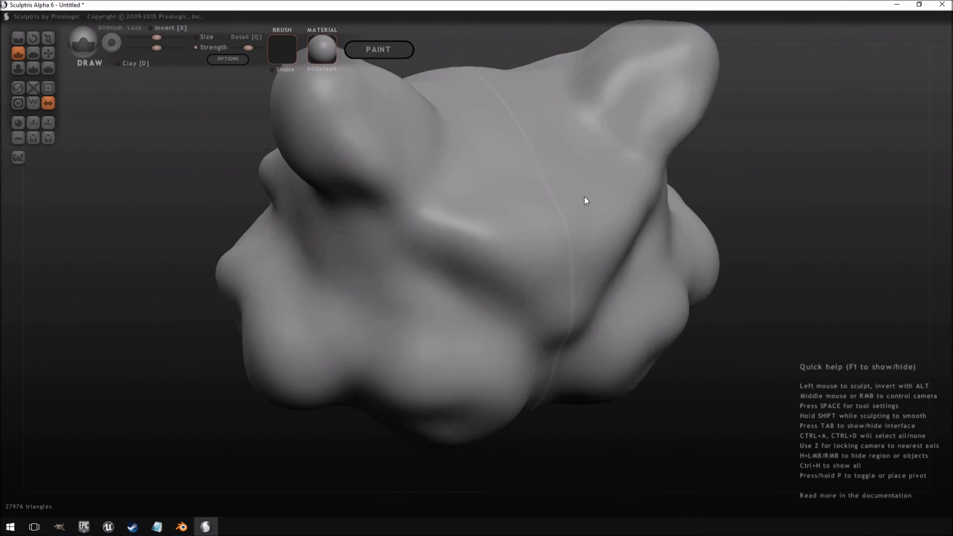